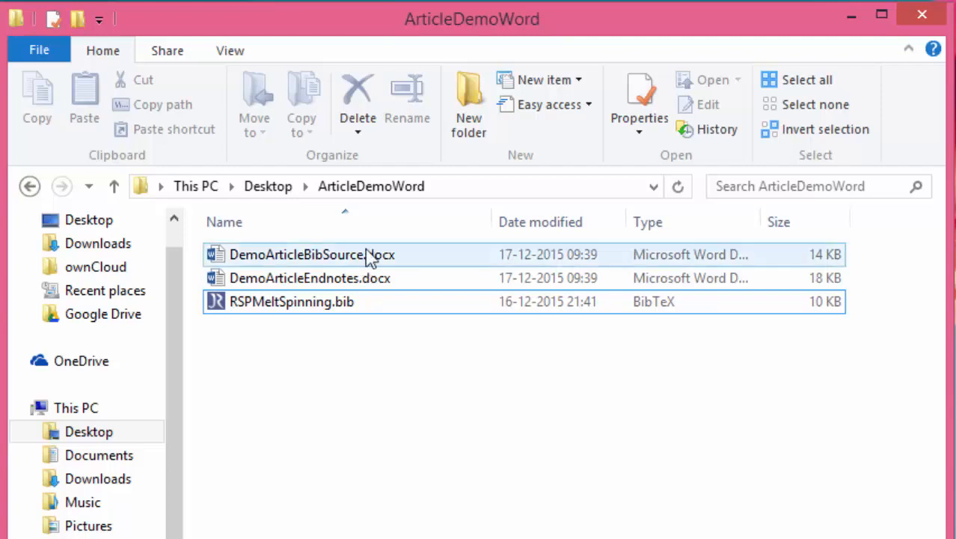
- Load the RSPMeltSpinning.bib library into JabRef from the ArticleDemoWord folder
click(311, 254)
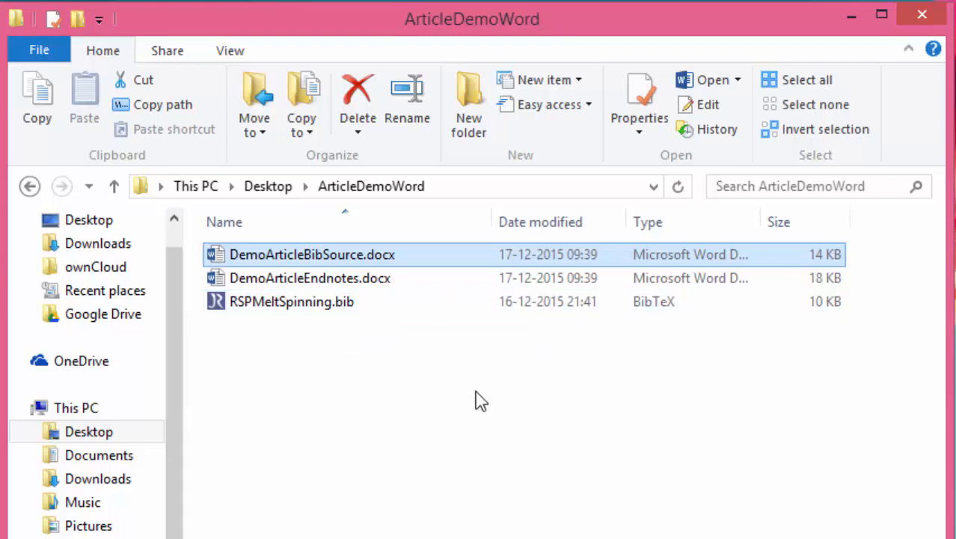
click(292, 301)
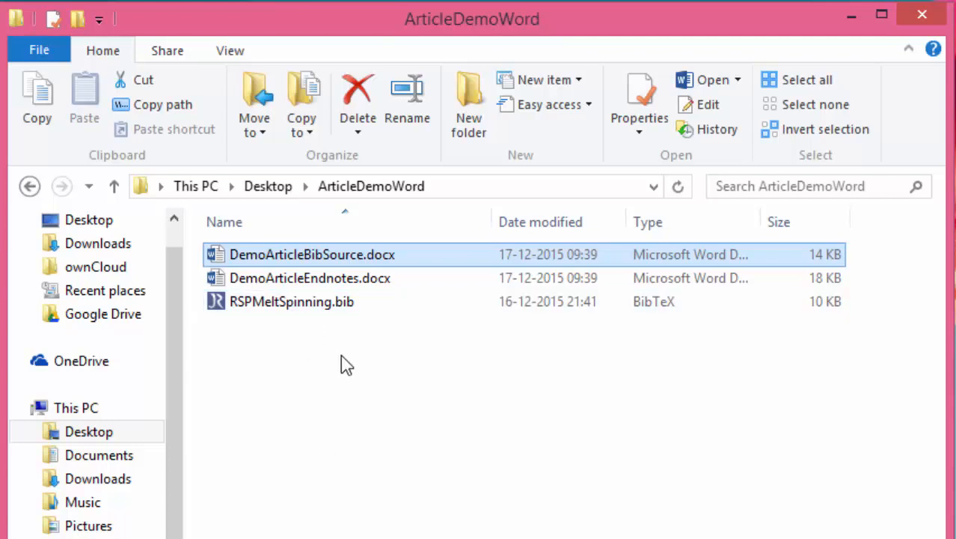
click(292, 301)
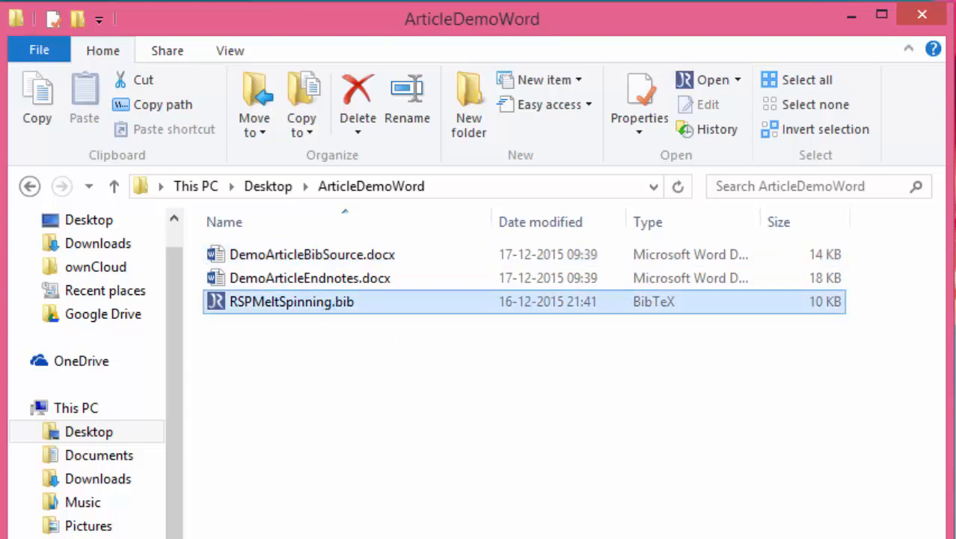
double_click(291, 301)
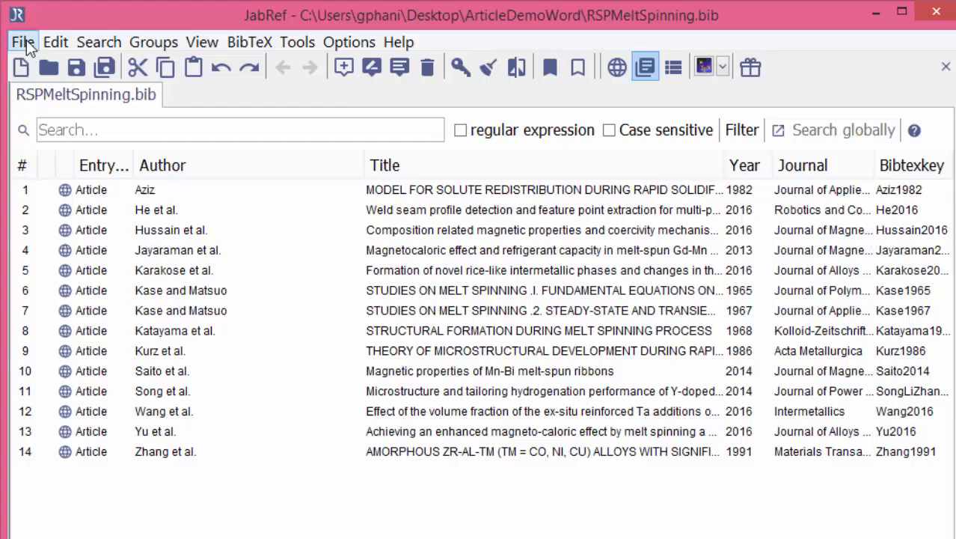
- Export the library as RSPMeltSpinning.xml in MS Office 2007 format to Desktop\ArticleDemoWord
click(22, 41)
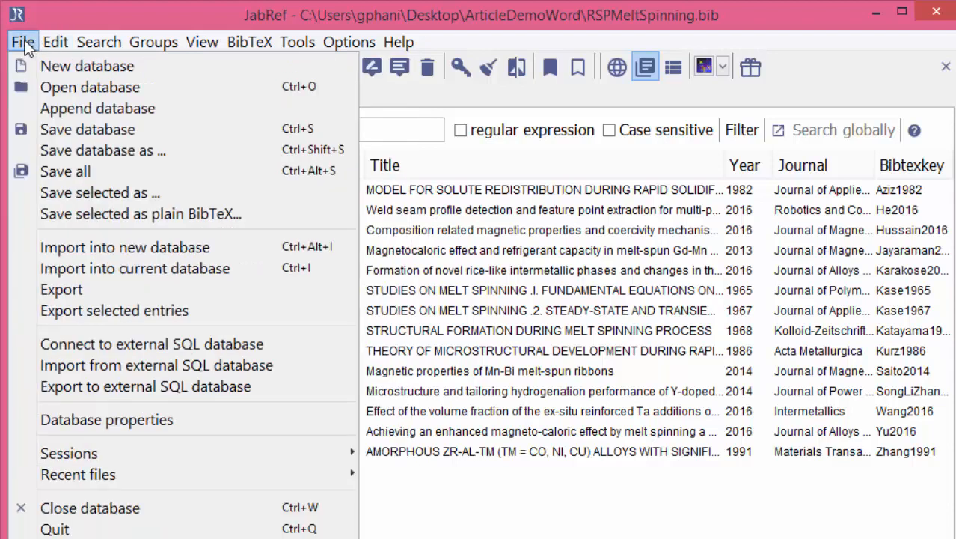
click(61, 289)
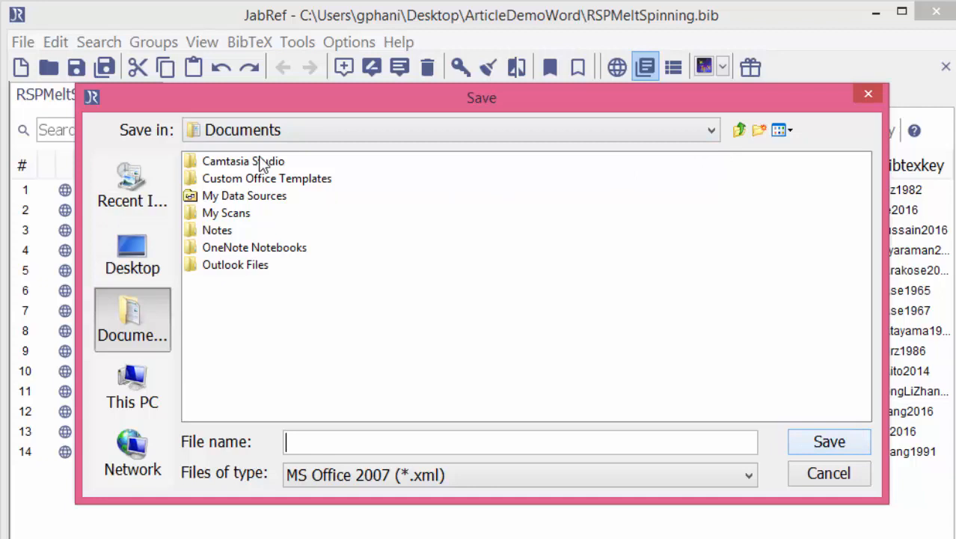
click(709, 130)
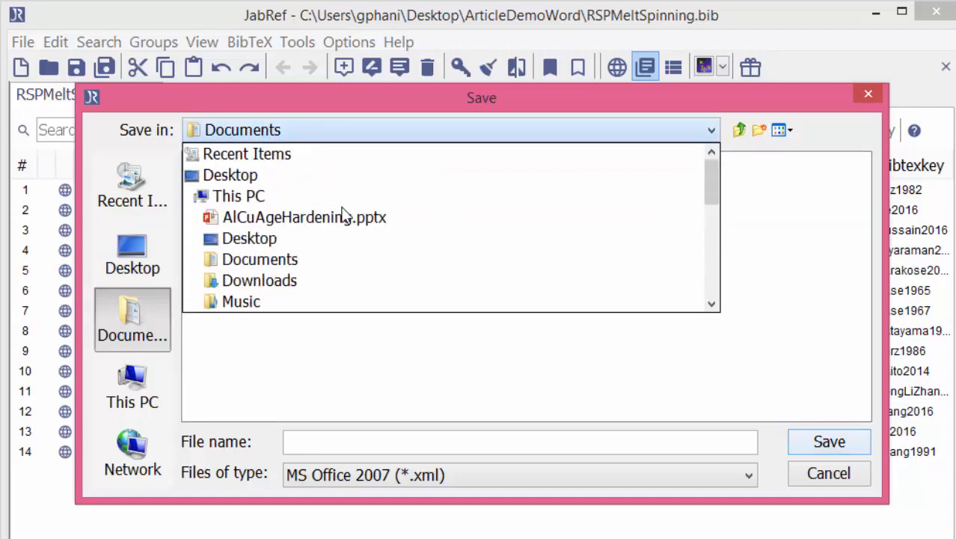
click(131, 252)
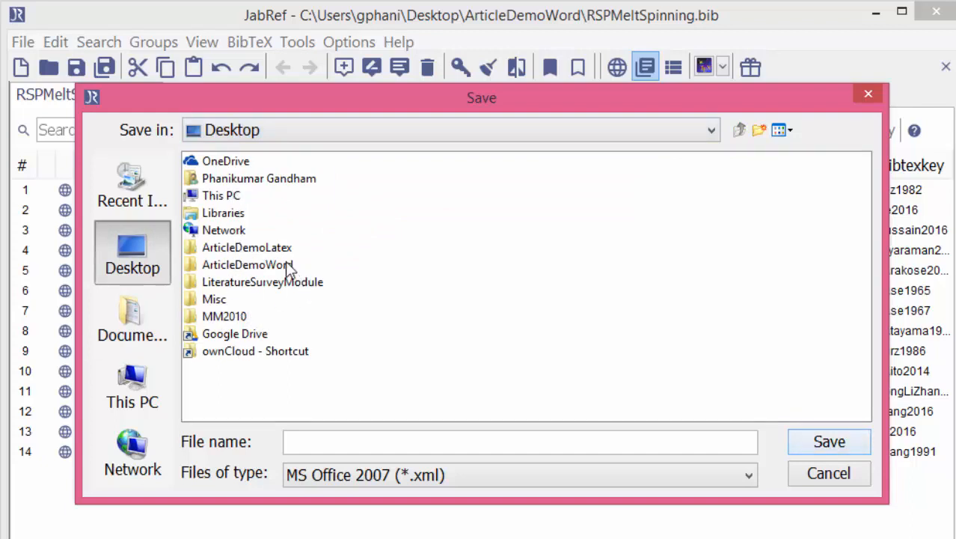
double_click(247, 264)
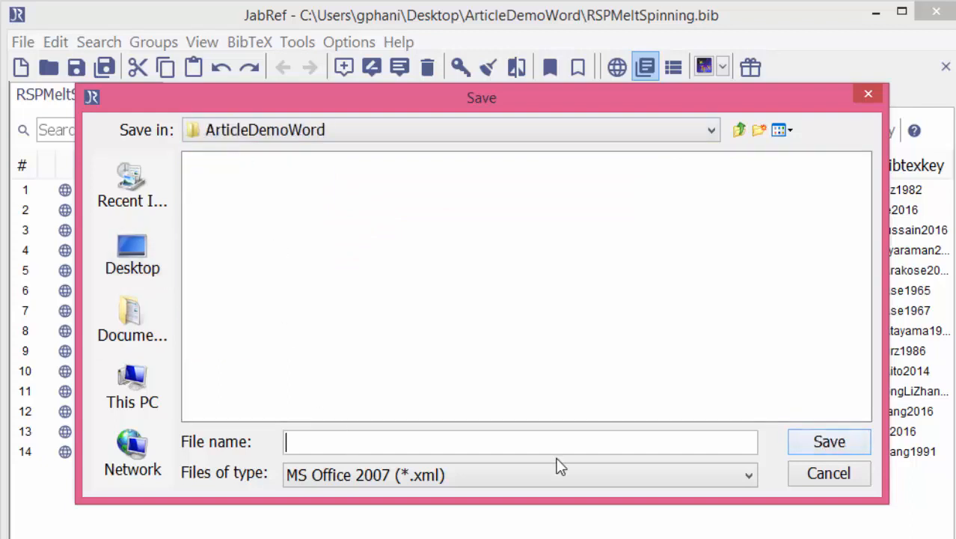
text(RSP)
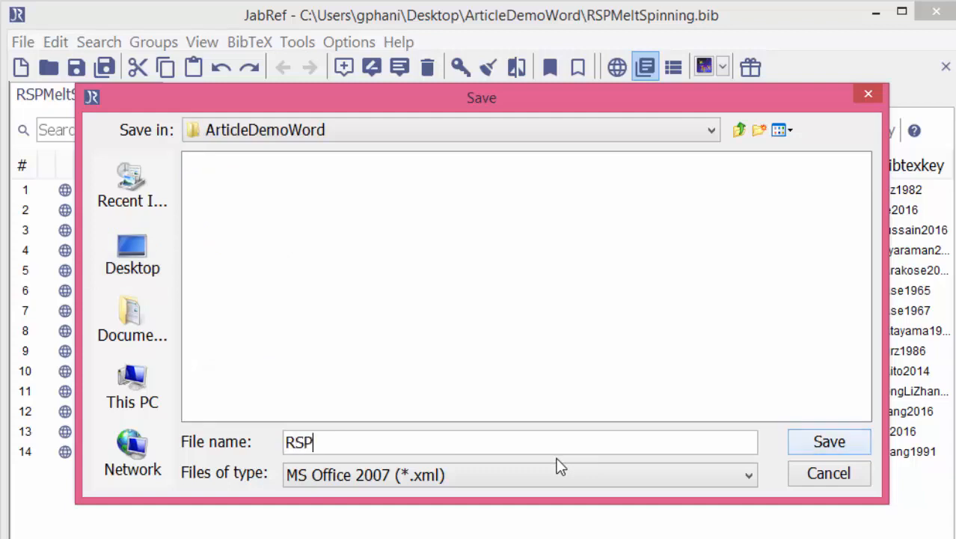
text(MeltSpinning)
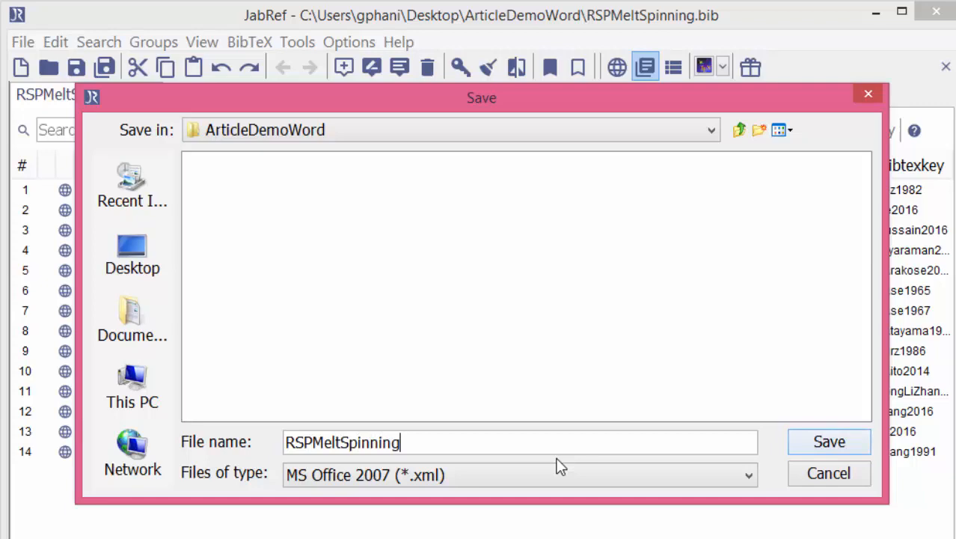
text(.xml)
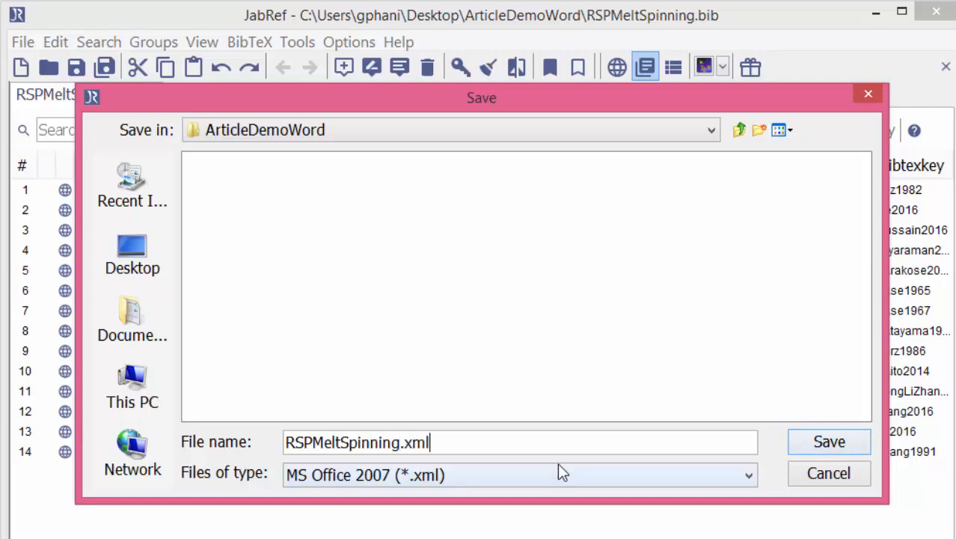
click(828, 442)
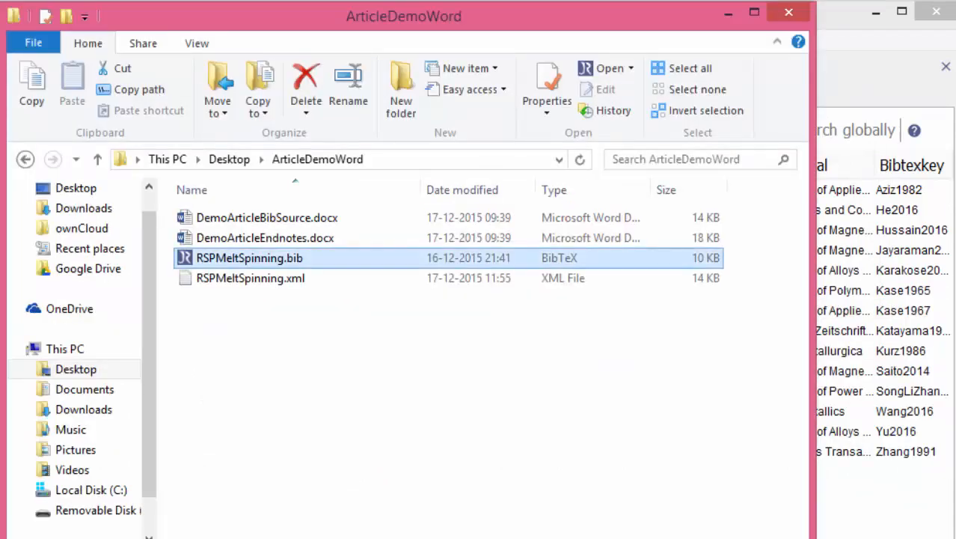
click(250, 278)
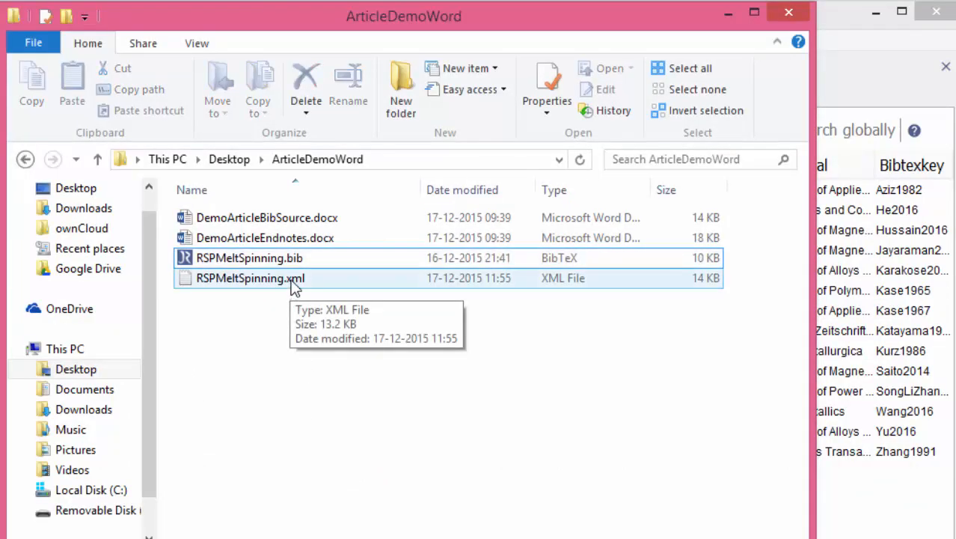
right_click(249, 278)
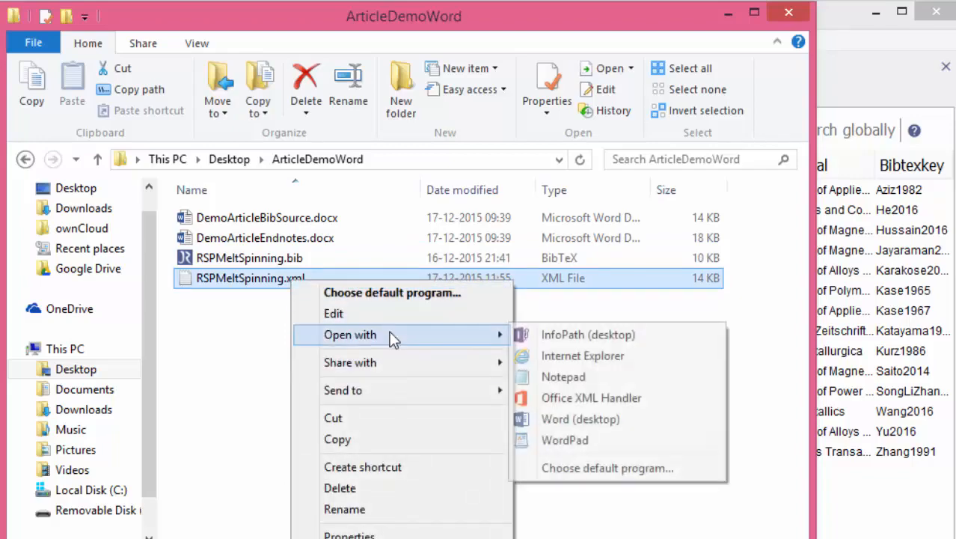
click(563, 376)
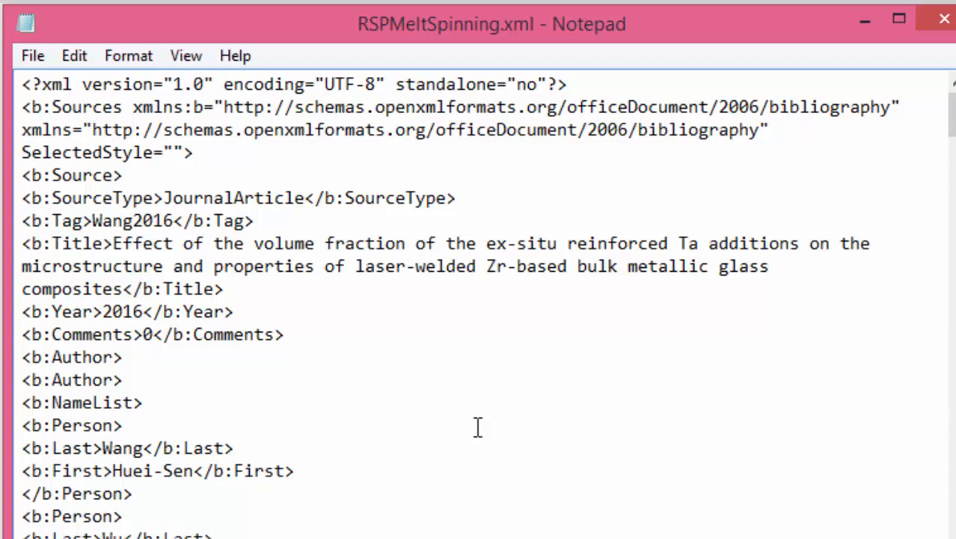
scroll(down, 3)
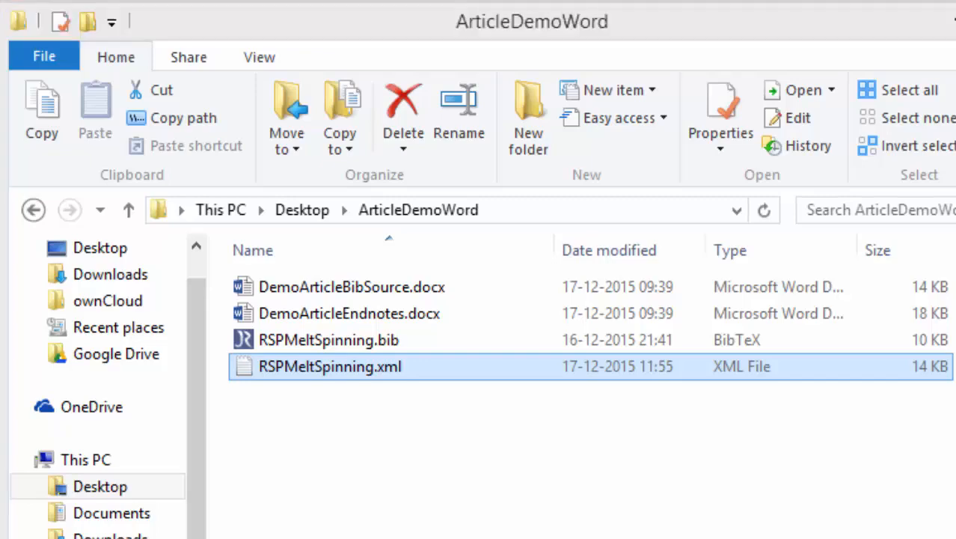
- Bring up DemoArticleBibSource.docx in Word and its empty Source Manager from the References tools
double_click(351, 287)
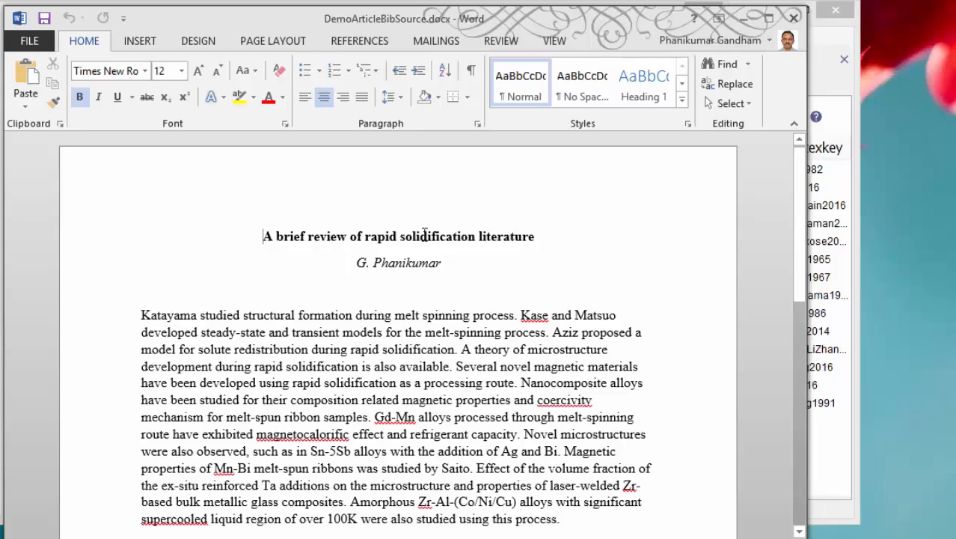
click(358, 40)
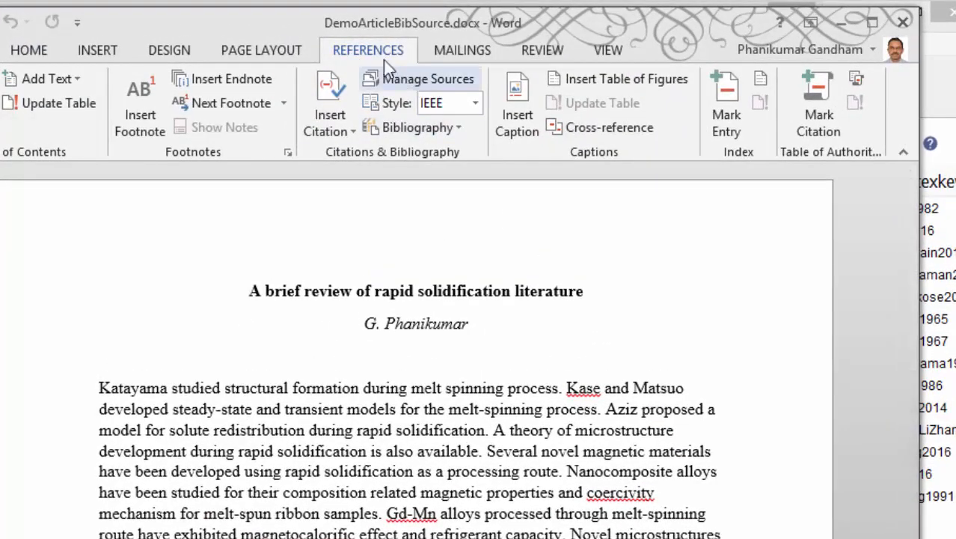
mouse_move(428, 79)
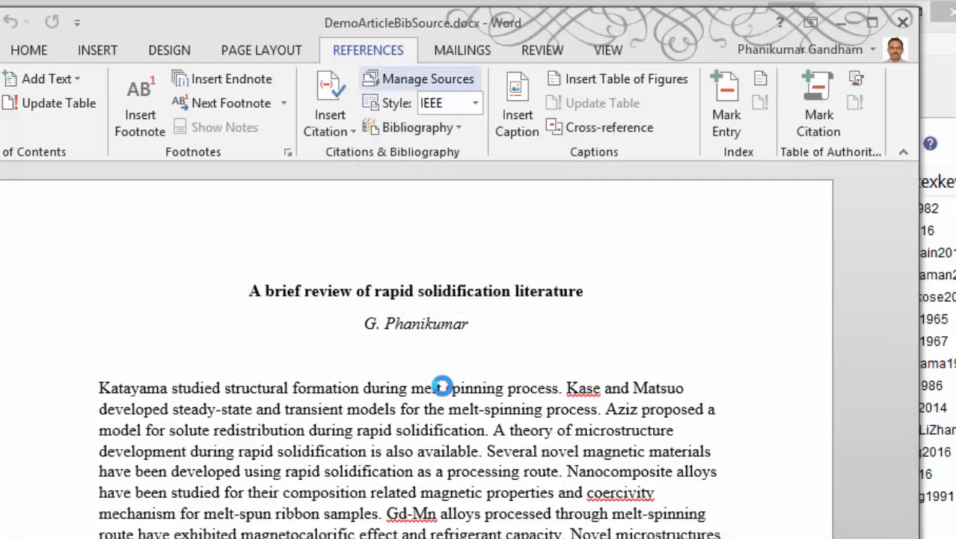
click(420, 77)
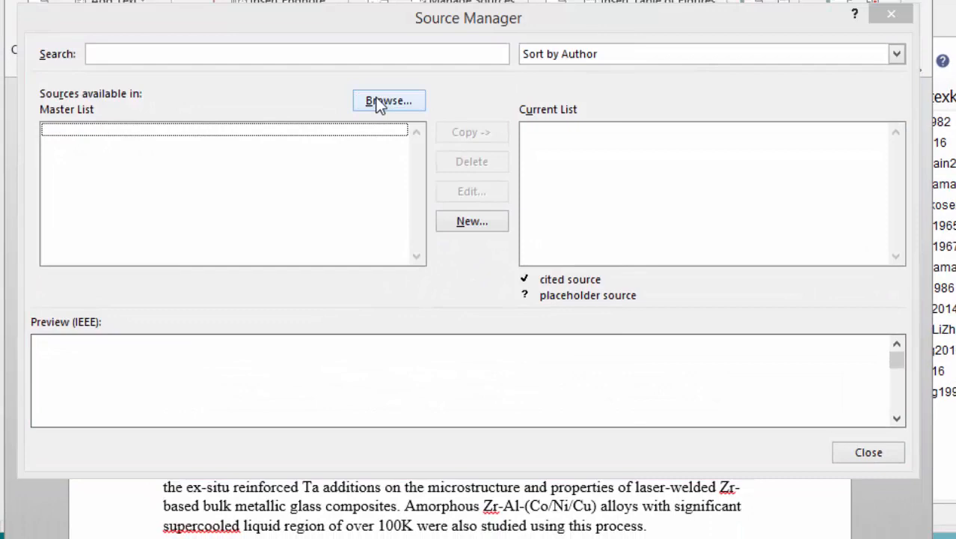
- Load RSPMeltSpinning.xml as the Source Manager's master source list
click(388, 100)
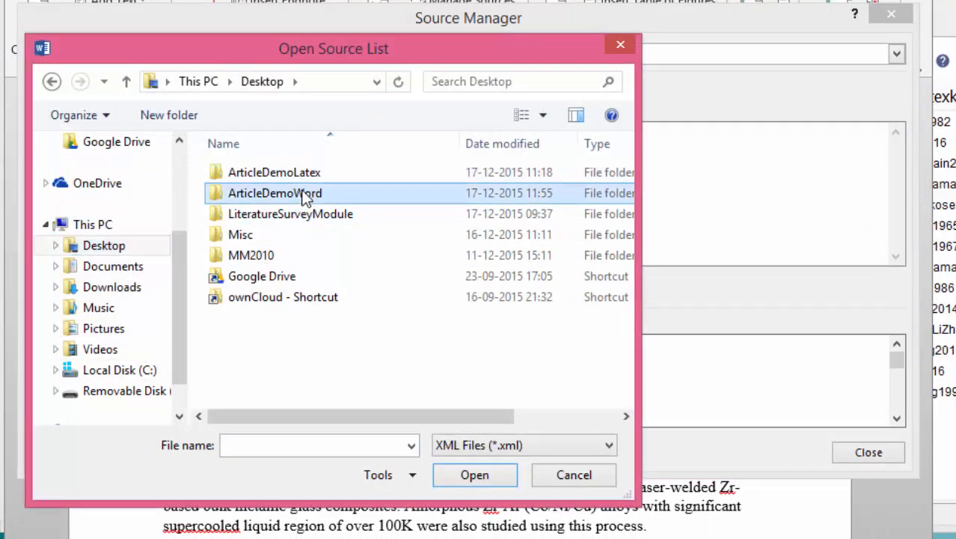
double_click(275, 193)
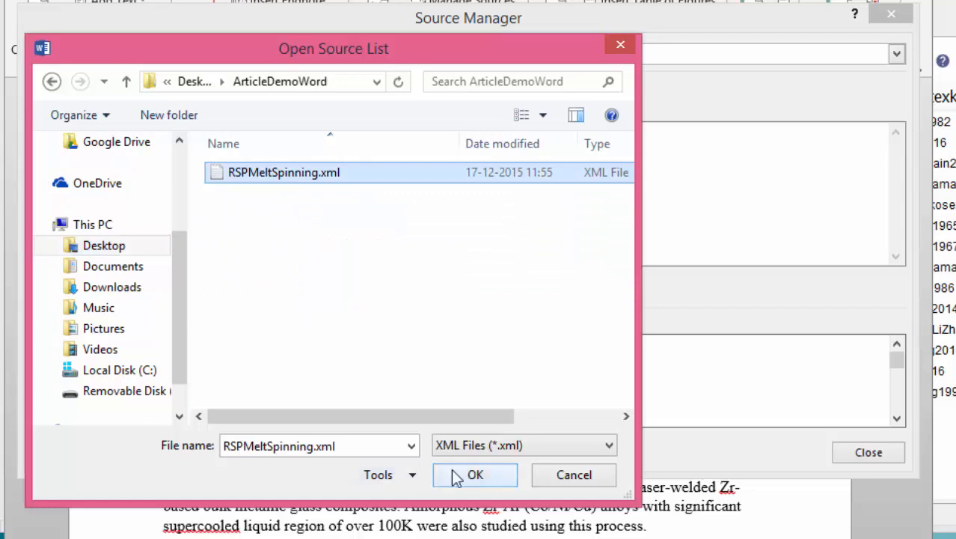
click(475, 475)
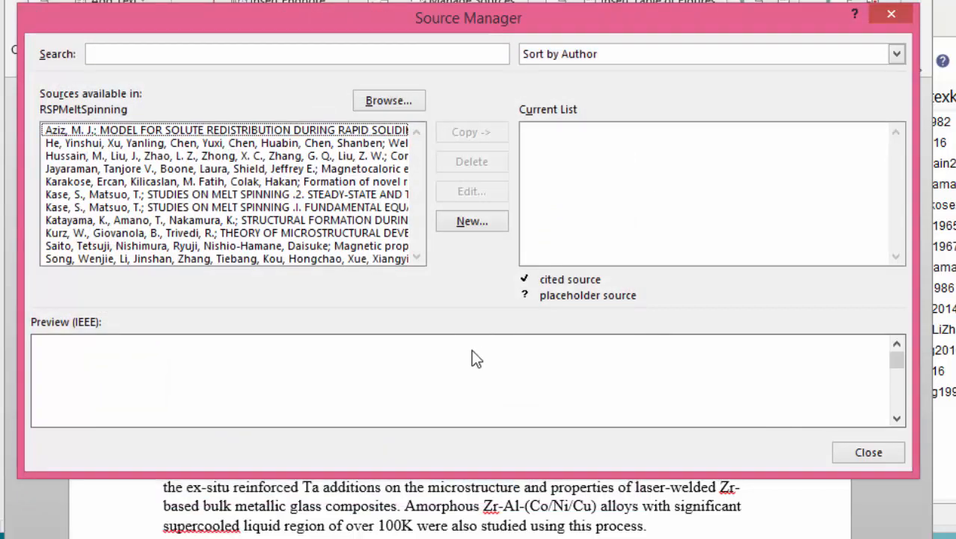
- Copy all loaded sources into the document's current list and close the Source Manager
click(224, 135)
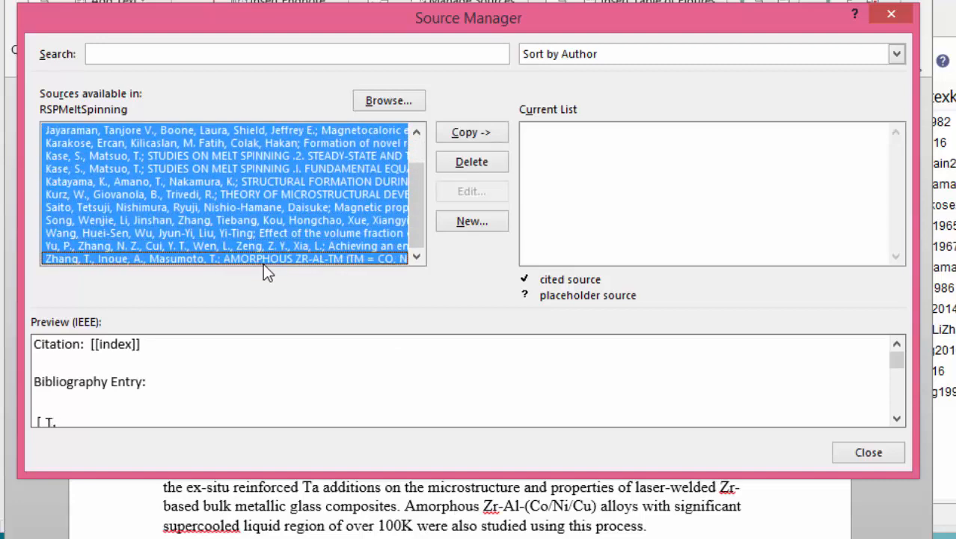
mouse_move(472, 132)
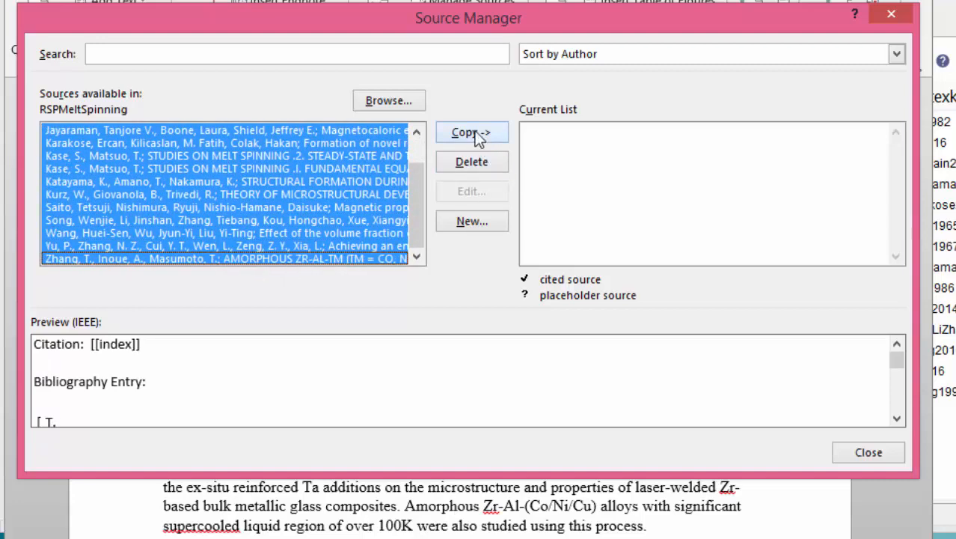
click(472, 132)
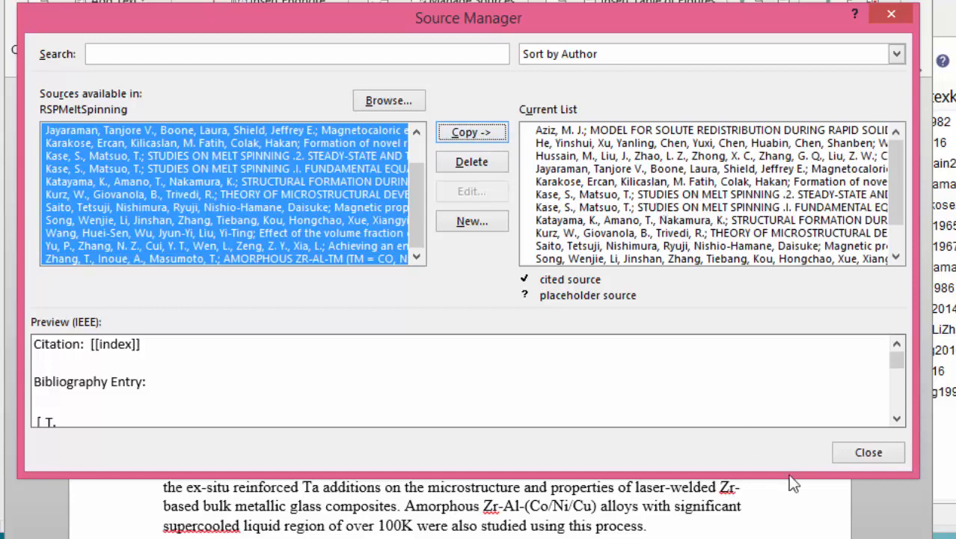
click(868, 452)
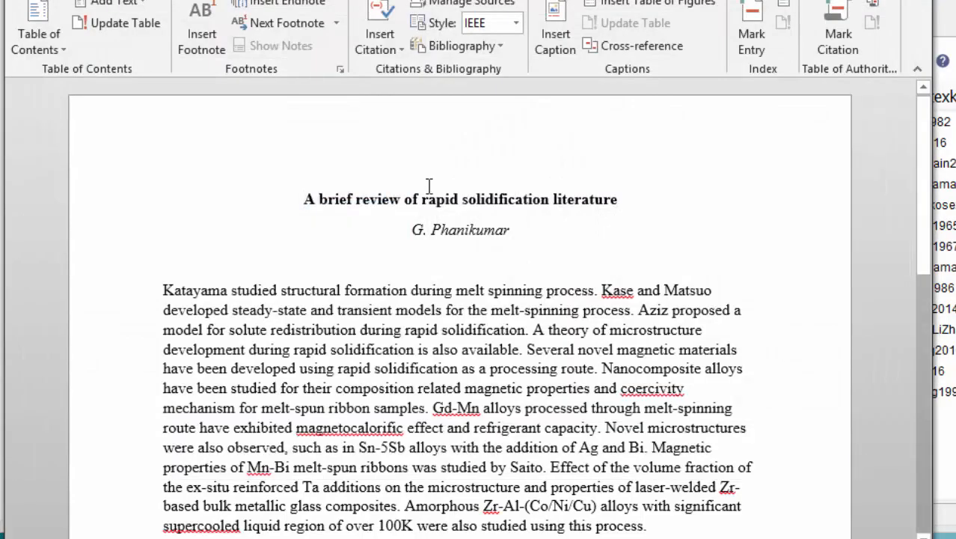
mouse_move(599, 291)
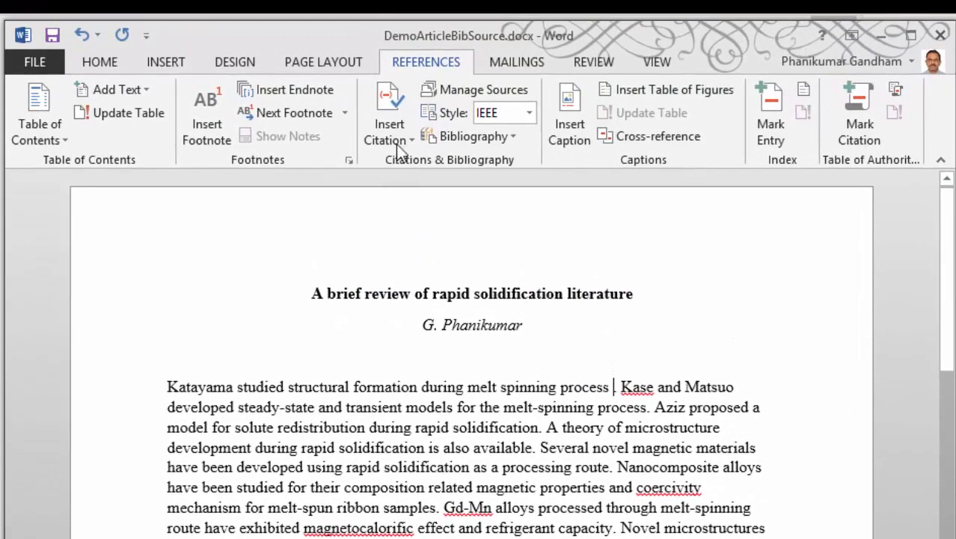
- Cite Katayama [1], Kase and Matsuo [2], [3], and Aziz [4] after their opening sentences
click(388, 124)
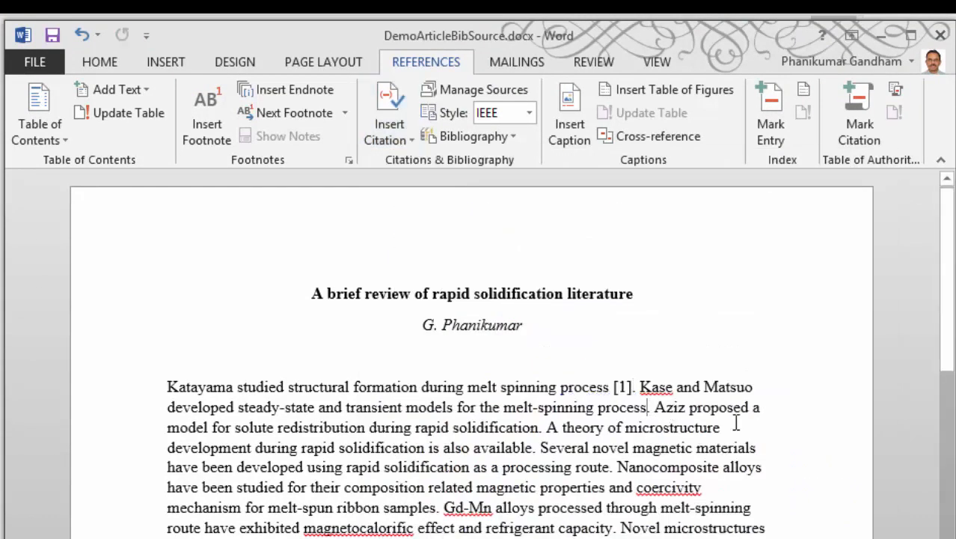
click(387, 123)
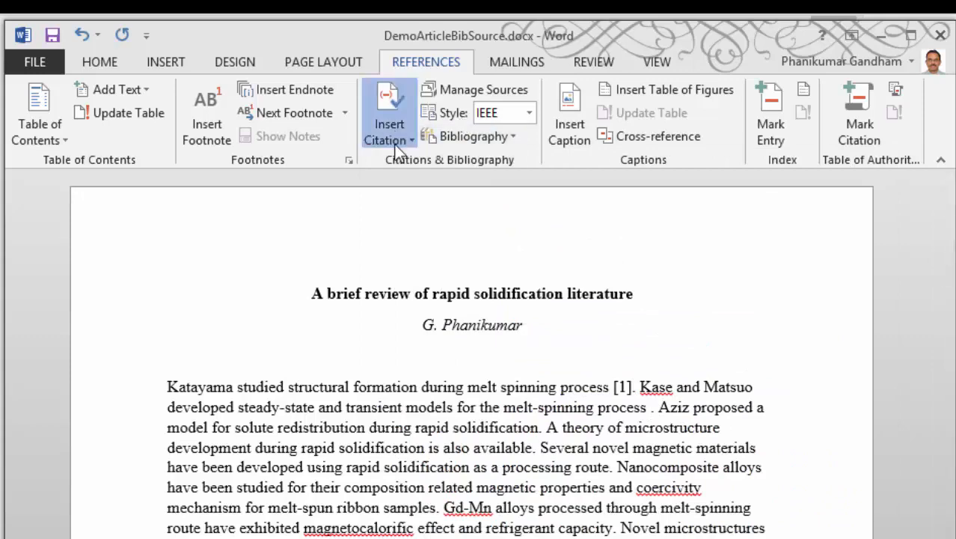
click(389, 123)
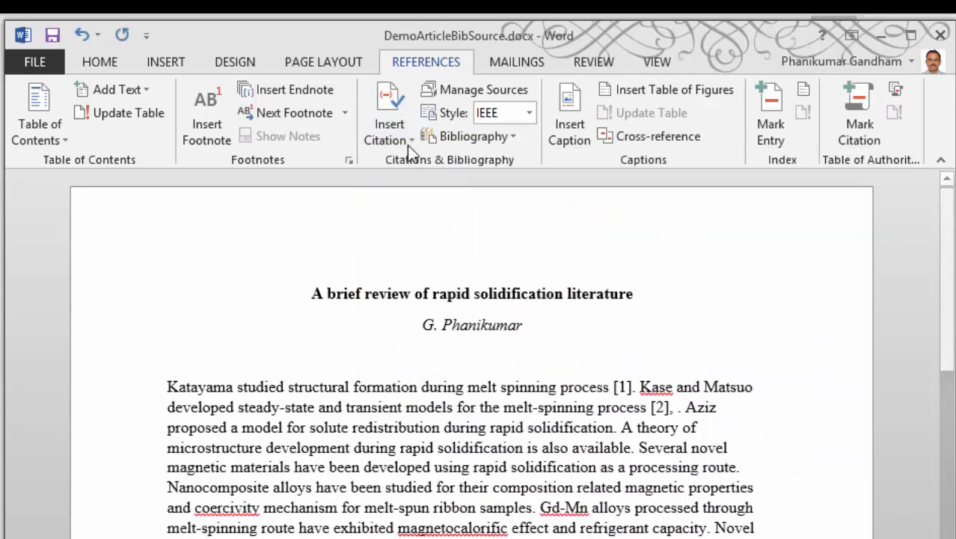
click(389, 123)
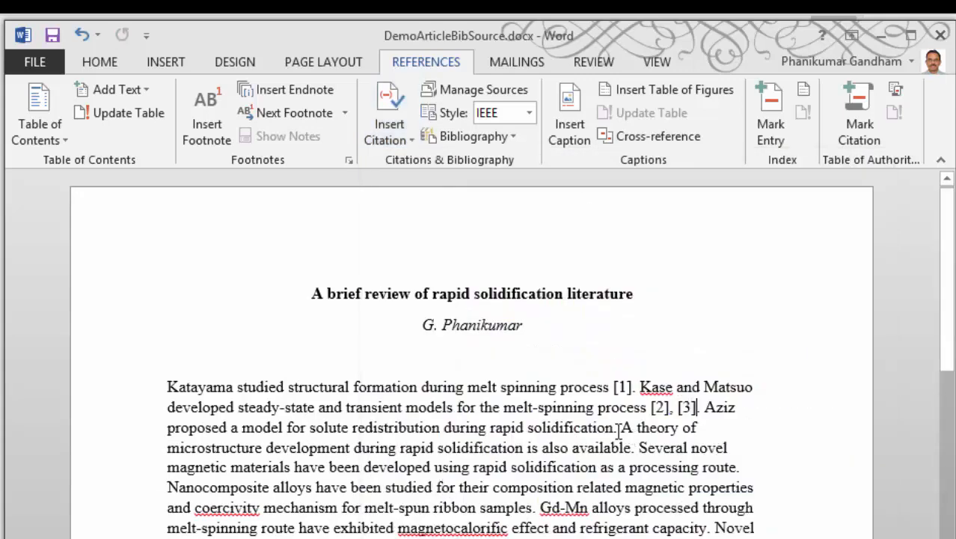
click(388, 113)
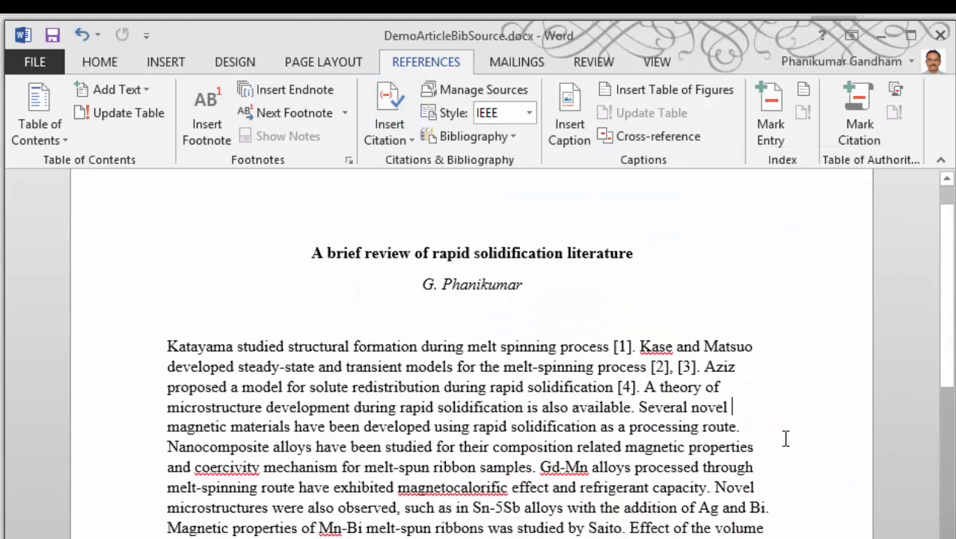
scroll(down, 3)
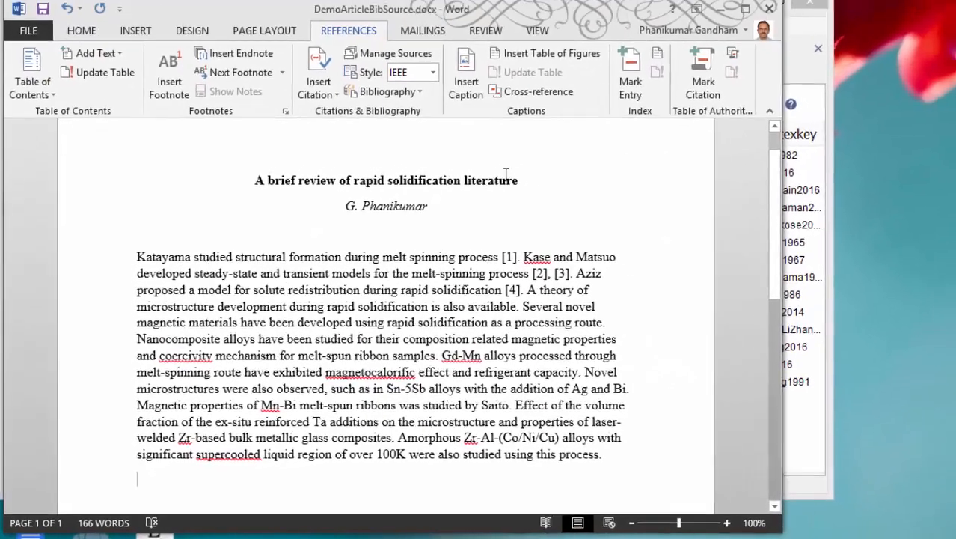
- Insert the built-in References bibliography after the article text, then review the cited sources
click(387, 91)
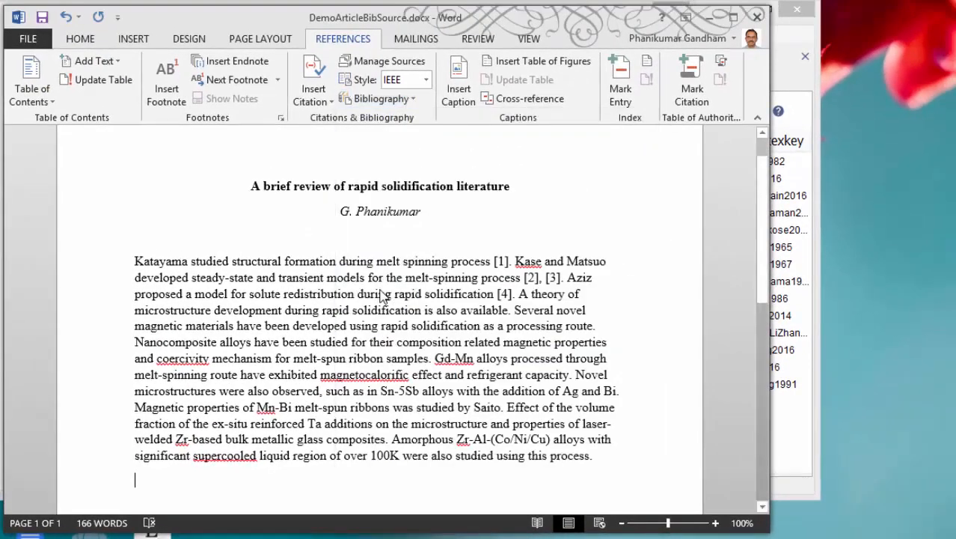
scroll(down, 3)
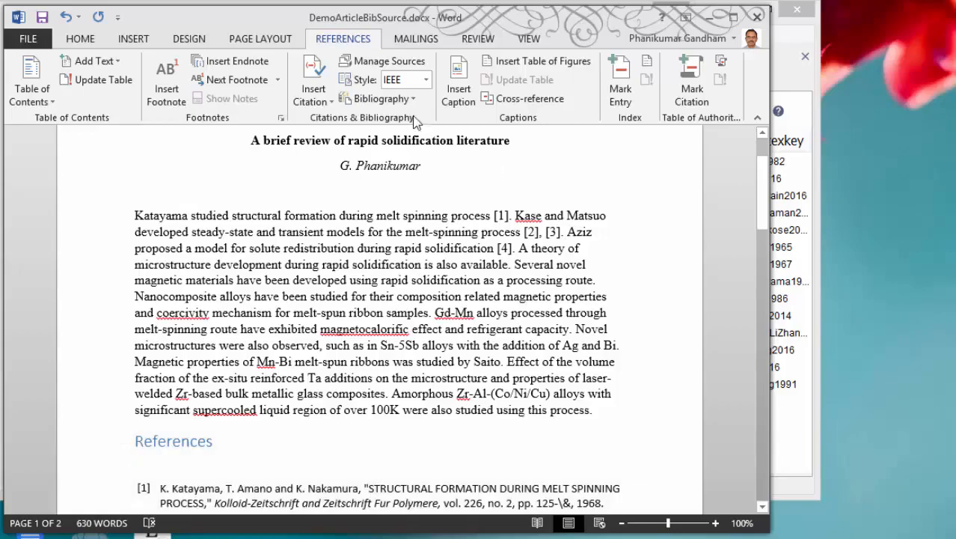
click(384, 60)
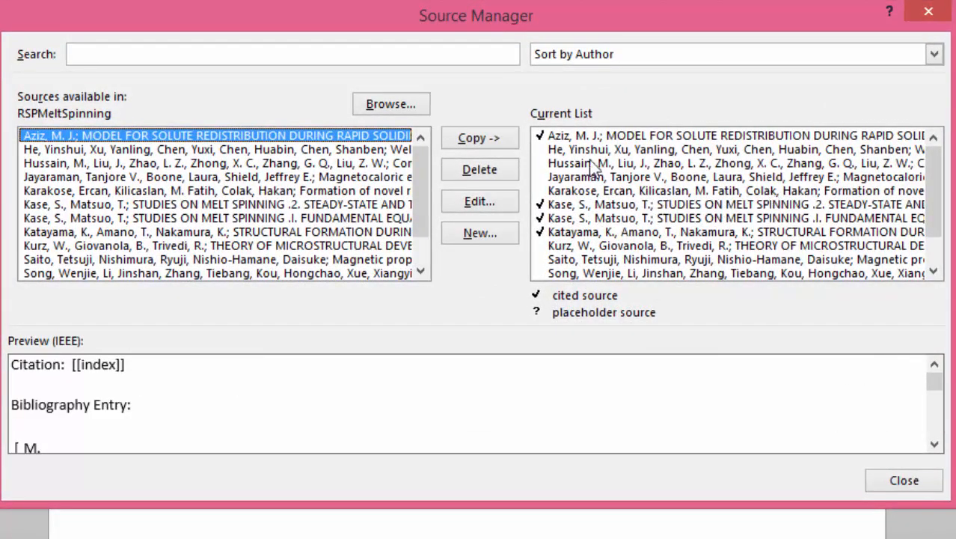
mouse_move(617, 172)
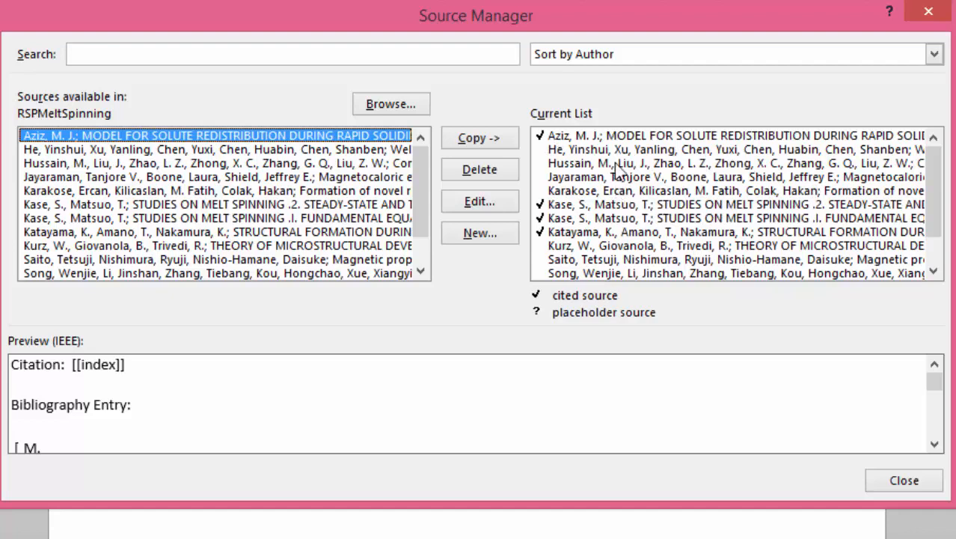
- Delete the uncited sources from the current list, leaving only the four cited ones, and close the manager
click(725, 149)
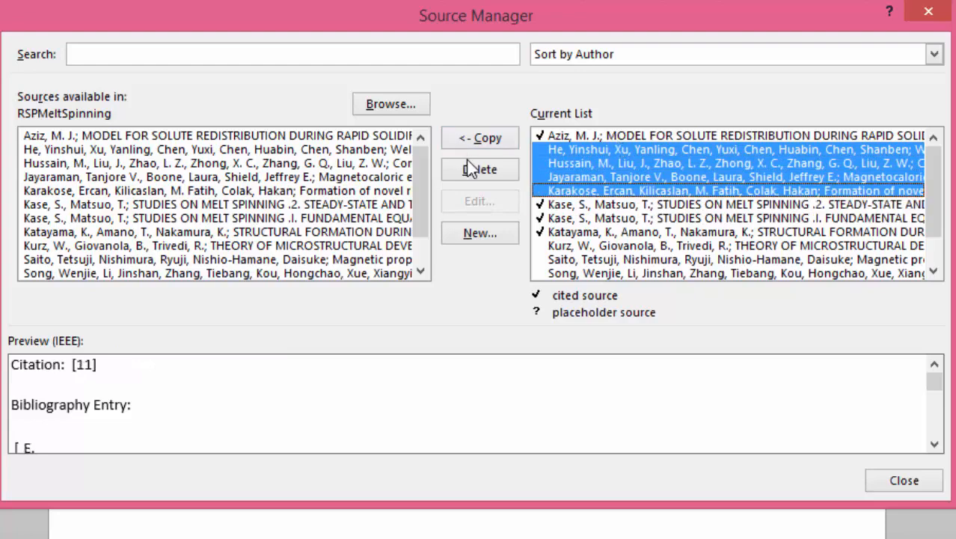
click(480, 169)
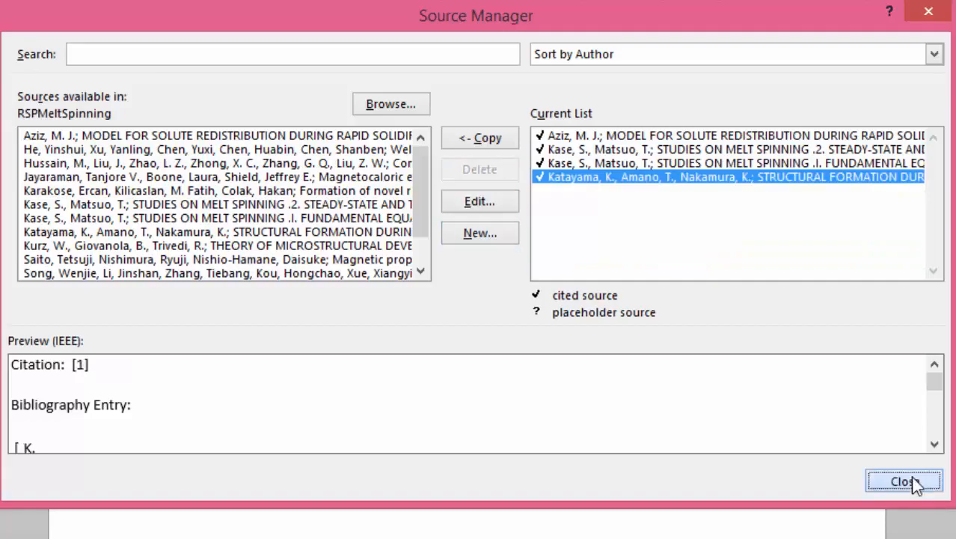
click(903, 480)
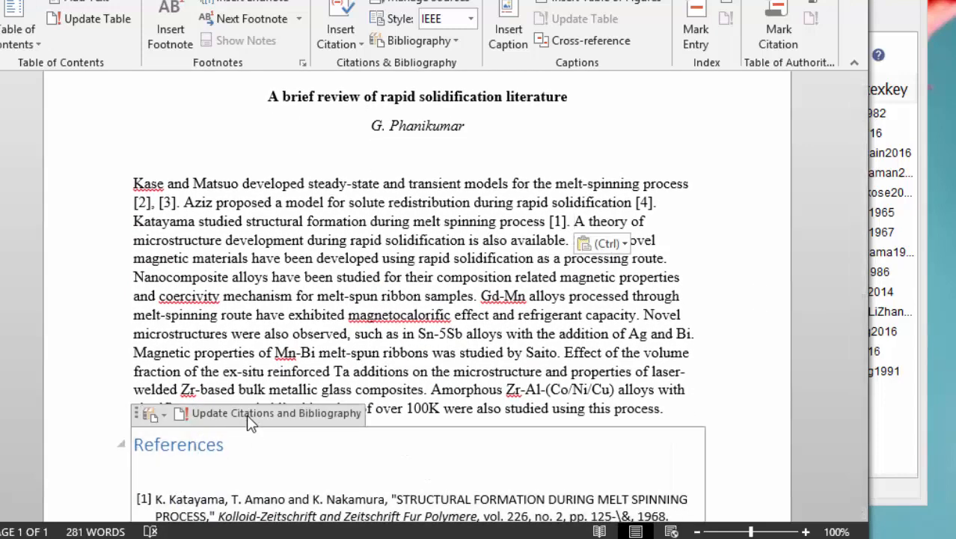
- Update citations and bibliography so they renumber Kase and Matsuo [1], [2], Aziz [3], Katayama [4]
click(275, 413)
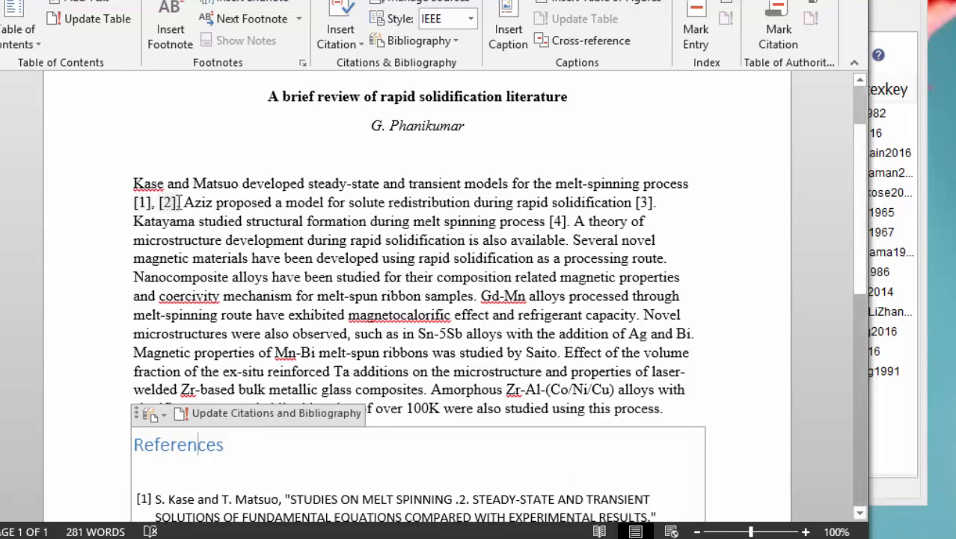
scroll(down, 3)
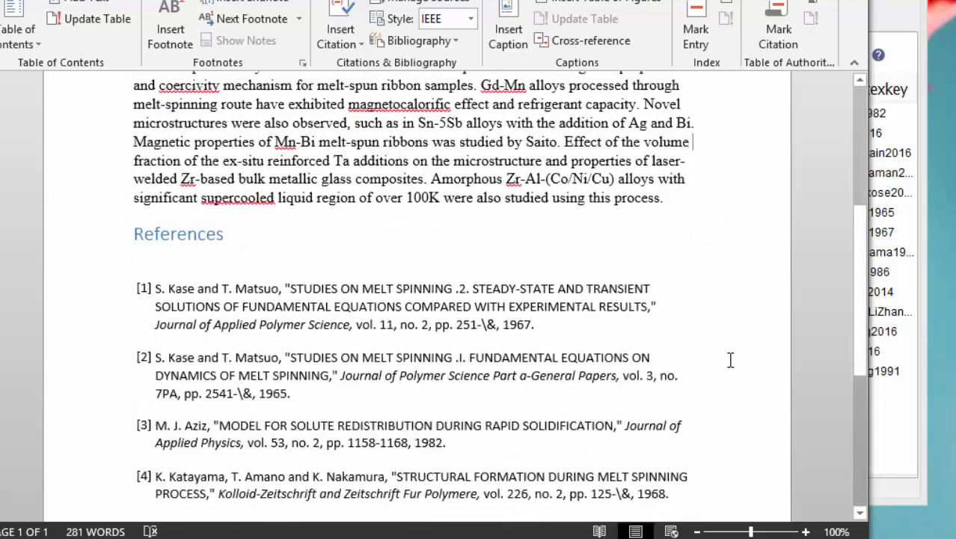